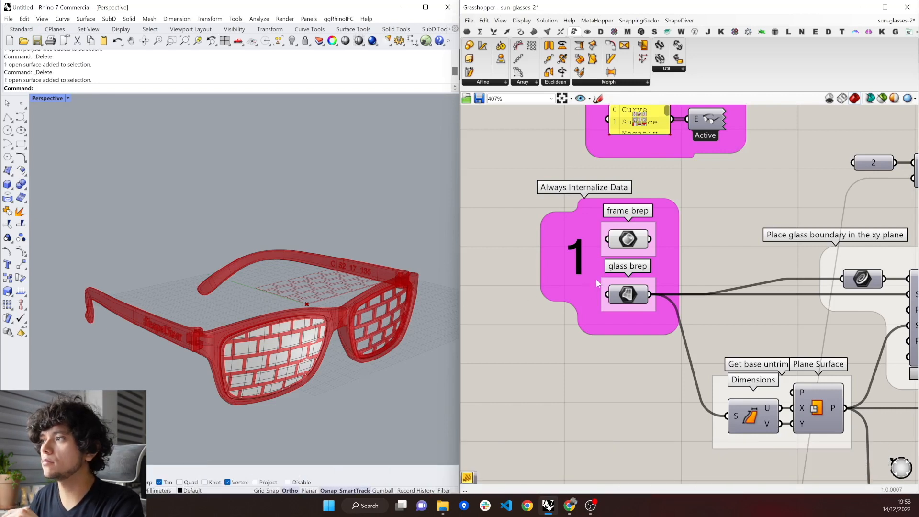
pyautogui.moveTo(627, 294)
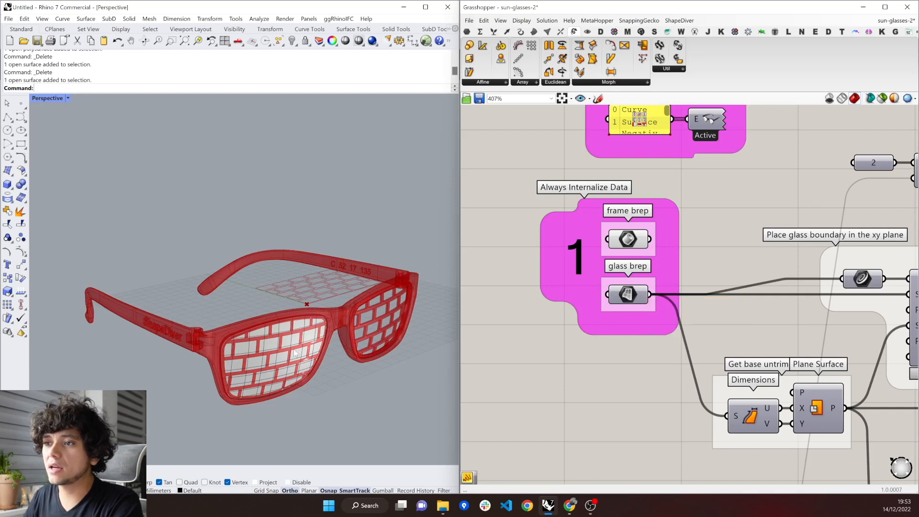
# Move the left glass lens away from the frame in Rhino, then undo the move.
pyautogui.click(272, 348)
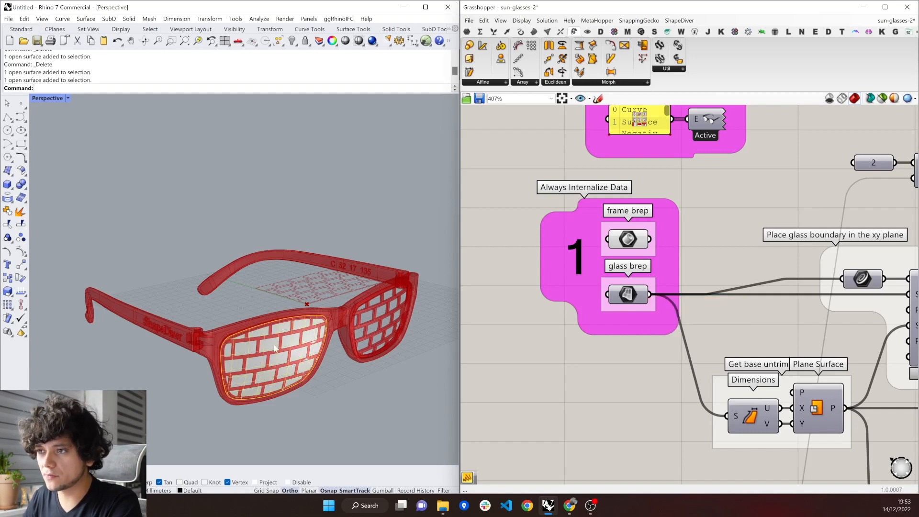
pyautogui.moveTo(273, 348); pyautogui.dragTo(190, 375)
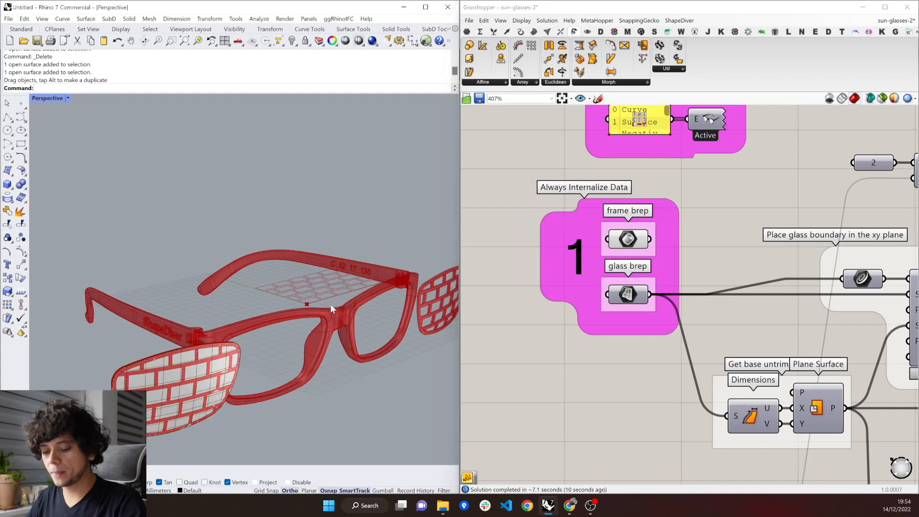
pyautogui.press('ctrl+z')
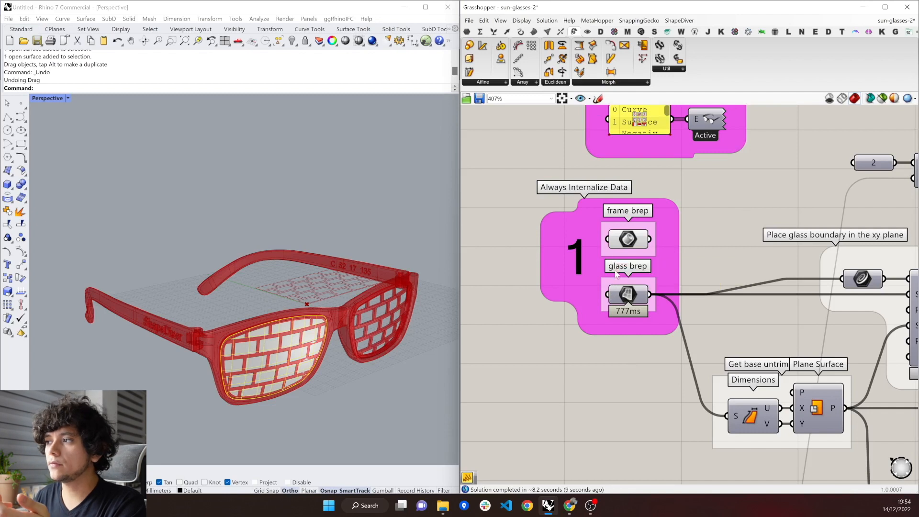
pyautogui.moveTo(627, 293)
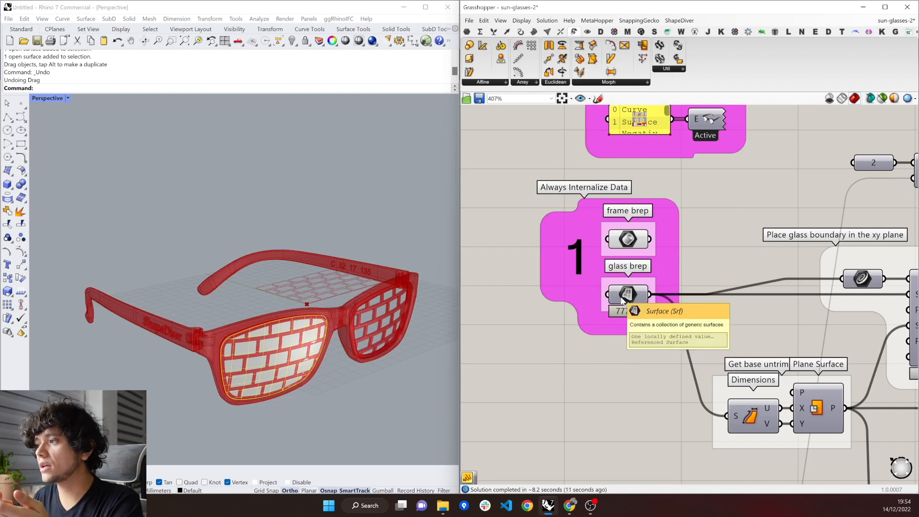
# Internalise the glass brep parameter's data so it no longer references Rhino geometry.
pyautogui.rightClick(627, 294)
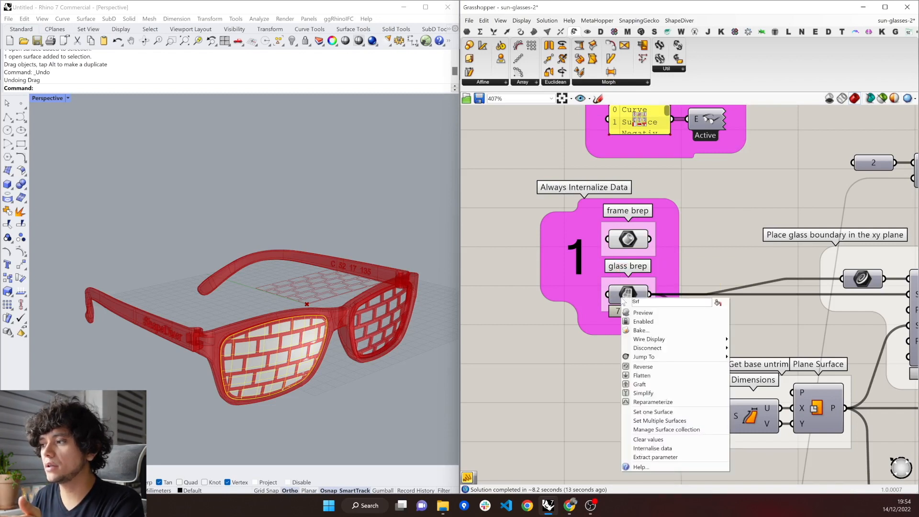
pyautogui.moveTo(651, 447)
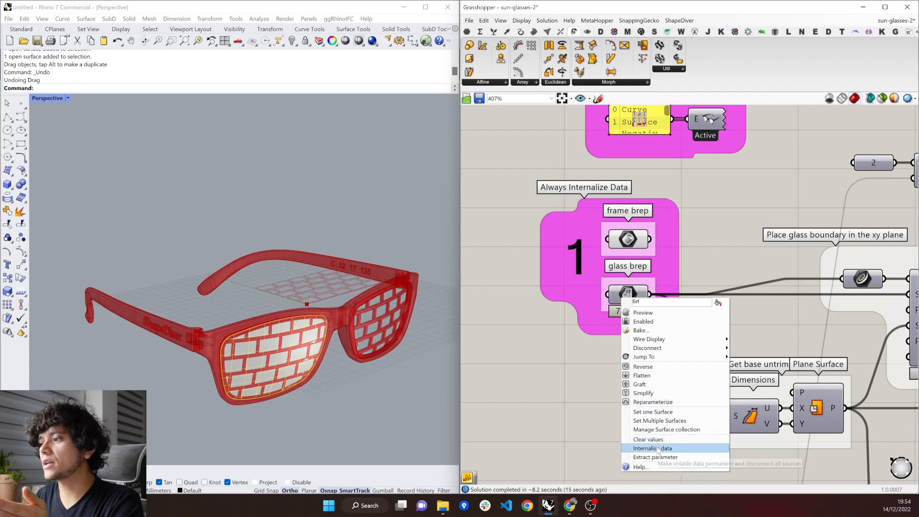
pyautogui.click(652, 448)
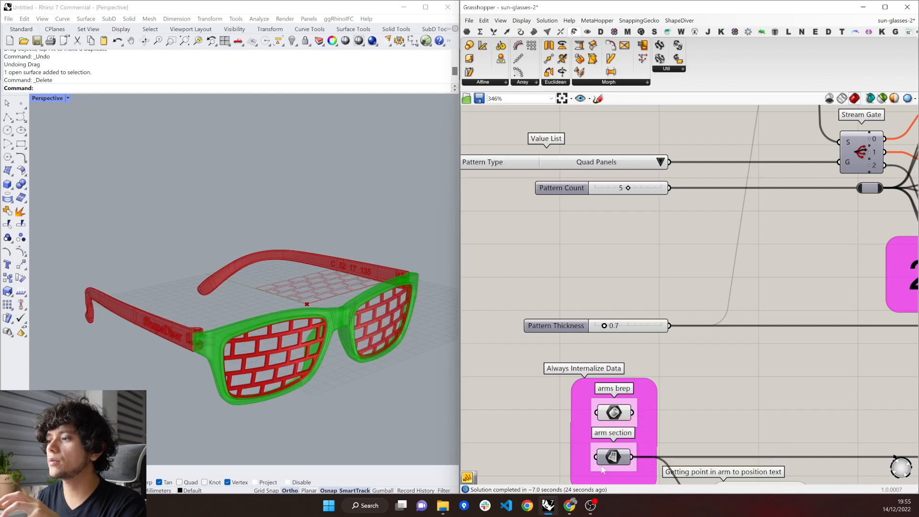
# Select the Diamond Panels plugin component in the 'Create pattern' group for review.
pyautogui.click(612, 411)
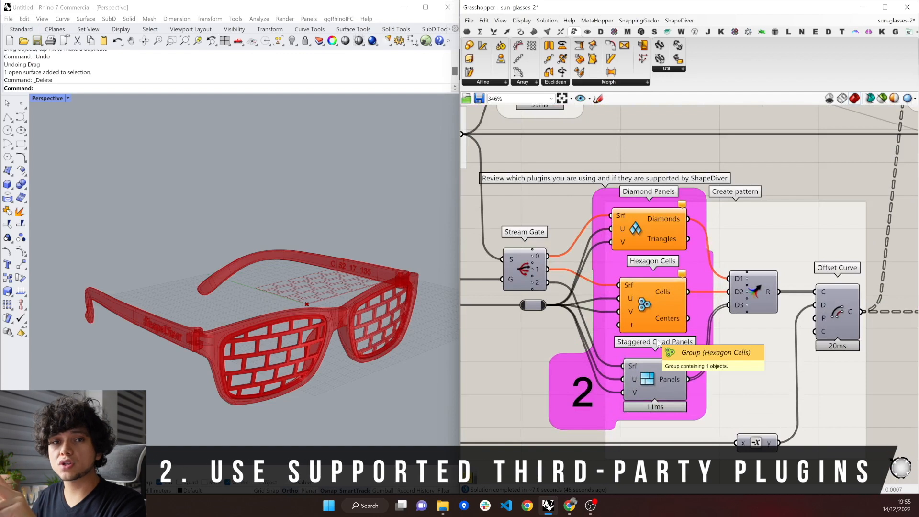
pyautogui.moveTo(719, 382)
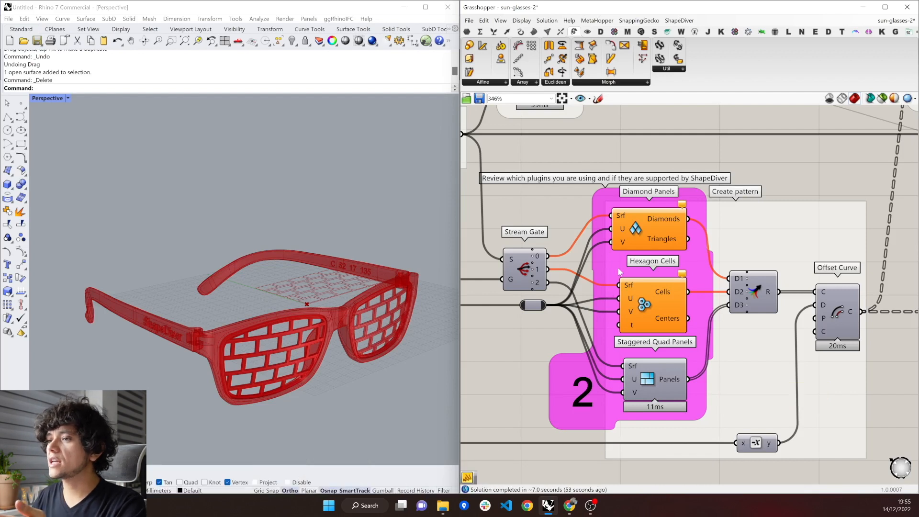
pyautogui.moveTo(636, 229)
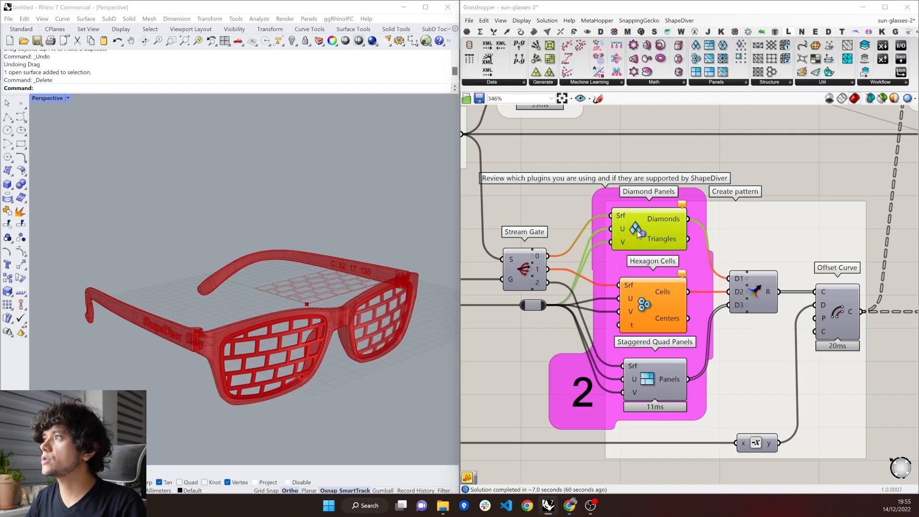
pyautogui.click(787, 31)
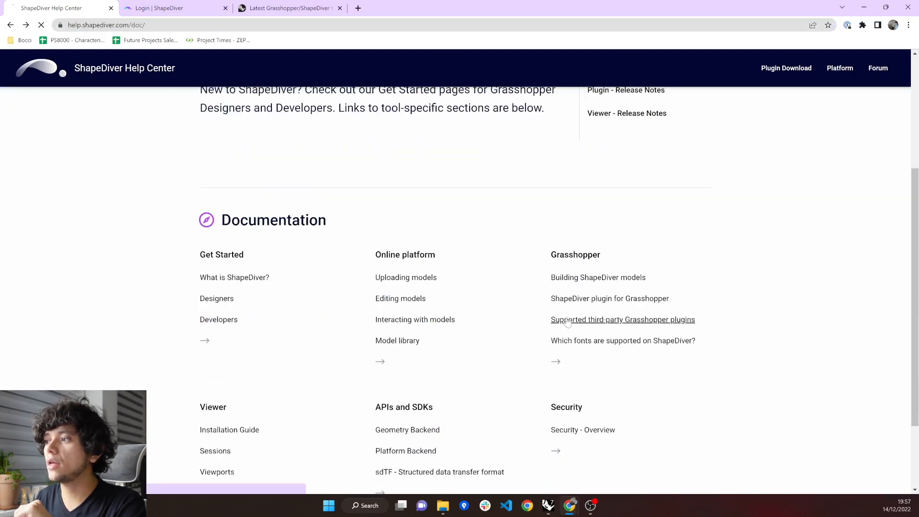
# View the 'Supported third-party Grasshopper plugins' documentation and scroll its list.
pyautogui.click(622, 319)
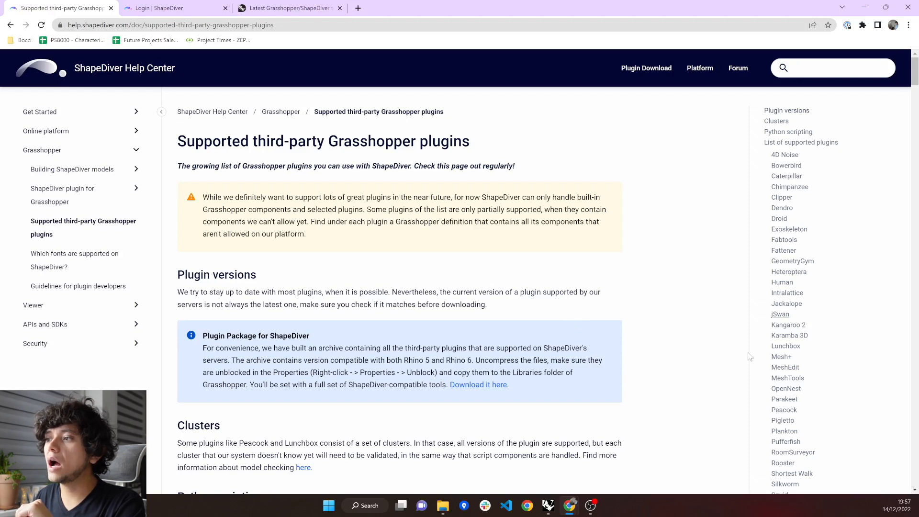
pyautogui.scroll(-3)
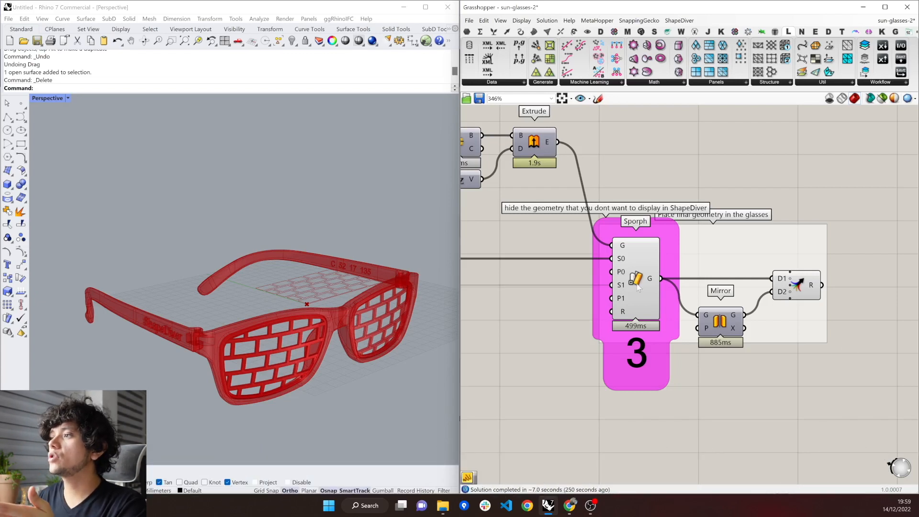
# Turn off the preview of the Sporph component's geometry.
pyautogui.rightClick(655, 282)
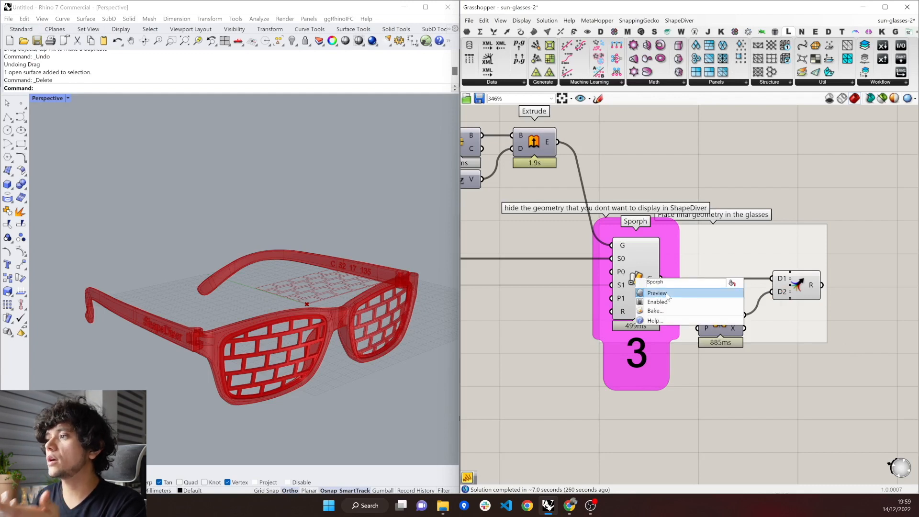
pyautogui.click(657, 293)
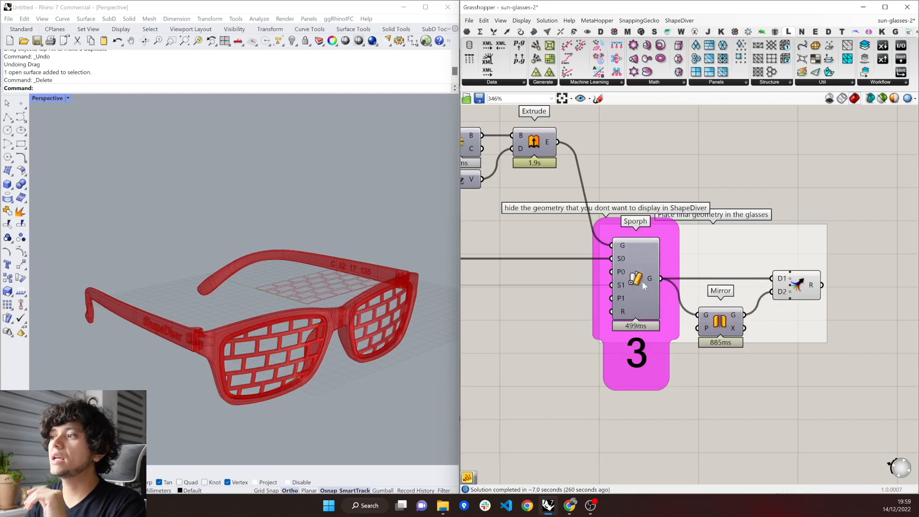
pyautogui.rightClick(636, 278)
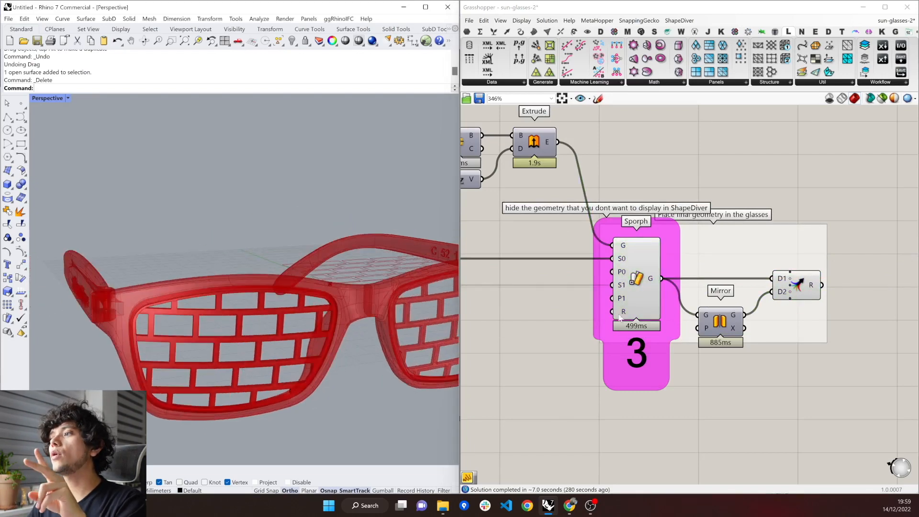
# Select the merged final glasses geometry and bring up its options to disable preview.
pyautogui.click(796, 286)
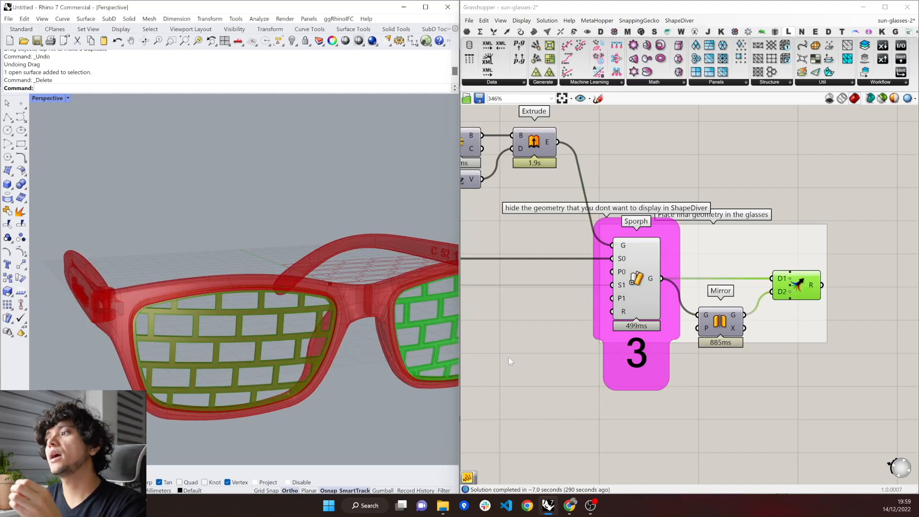
pyautogui.rightClick(635, 278)
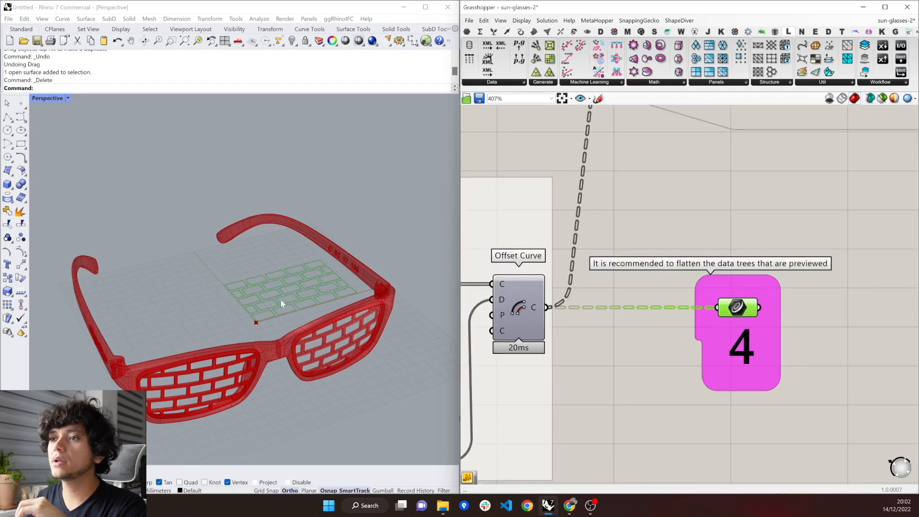
# Select the Offset Curve pattern outlines whose data tree is to be flattened.
pyautogui.scroll(-3)
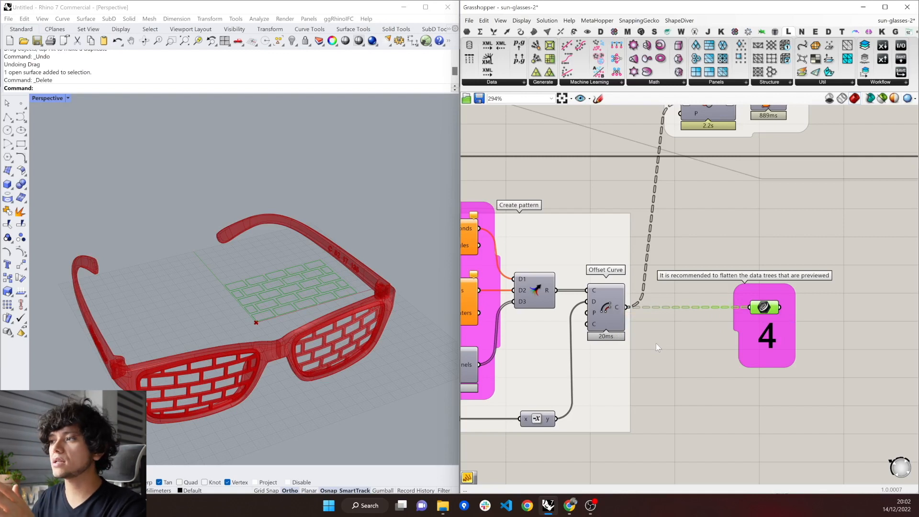
pyautogui.click(605, 309)
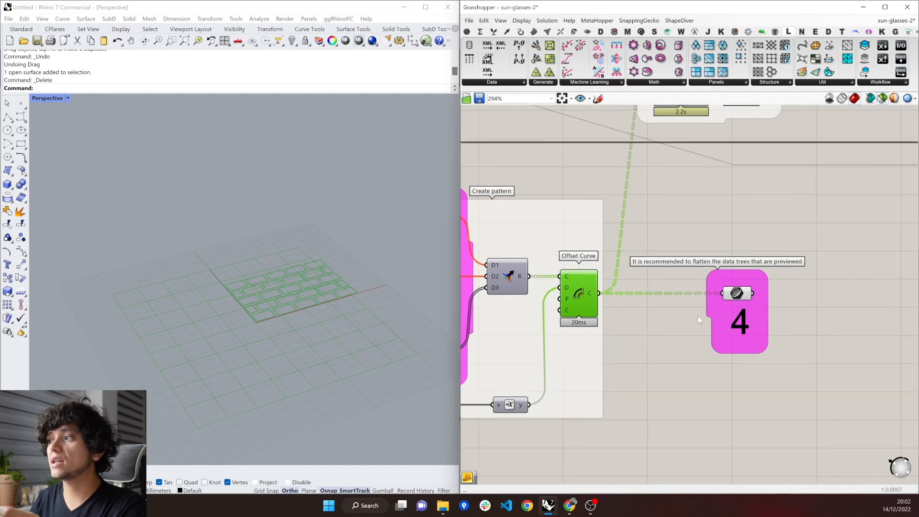
pyautogui.moveTo(737, 293)
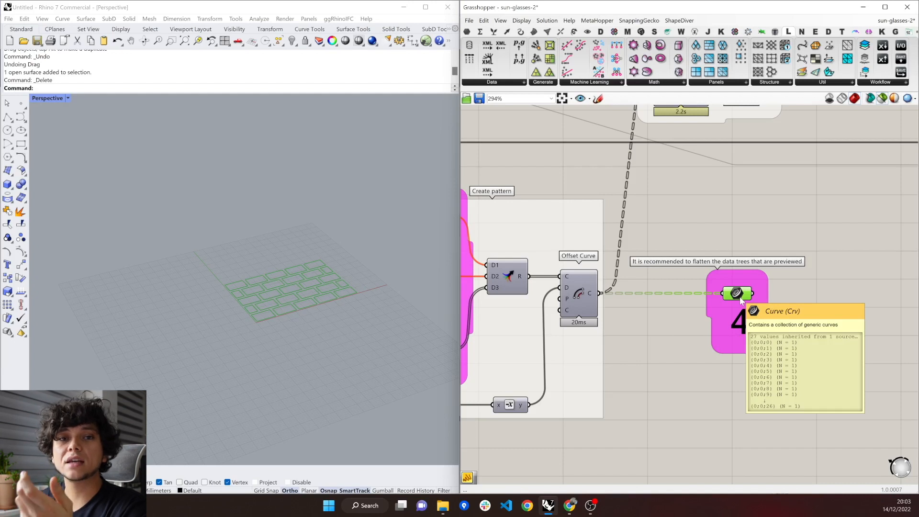
pyautogui.moveTo(681, 327)
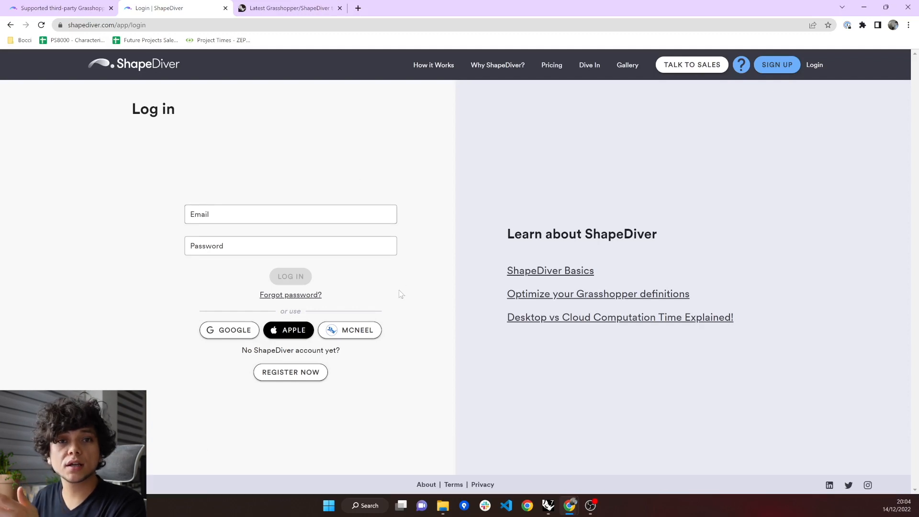
pyautogui.moveTo(402, 288)
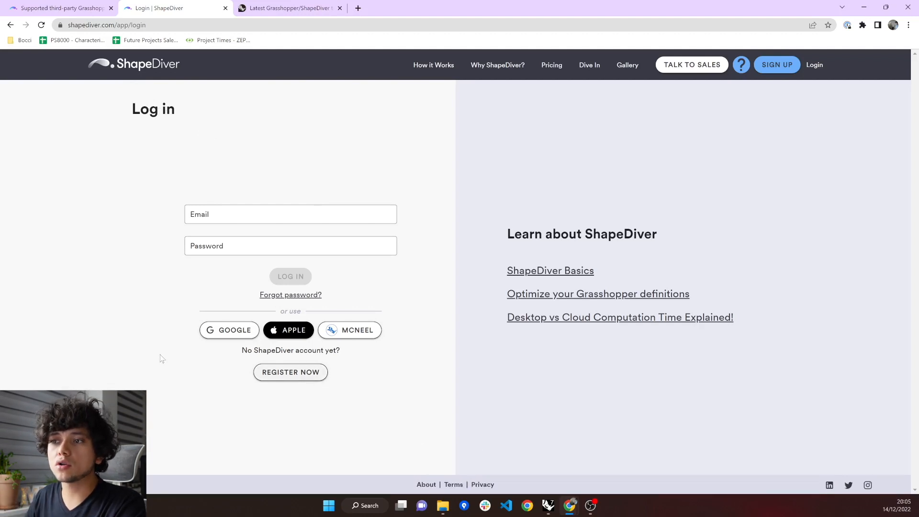
# Sign in to the ShapeDiver account to reach the model Library.
pyautogui.click(229, 329)
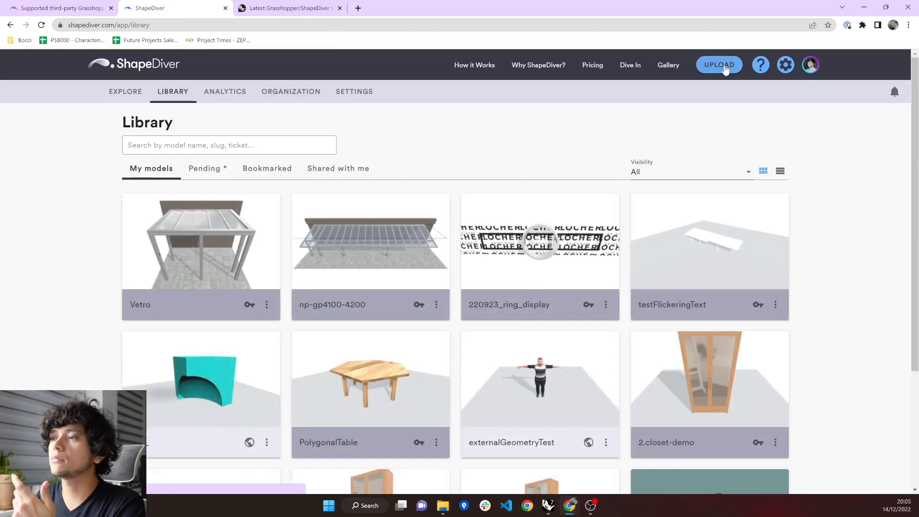
# Upload the sun-glasses-2.gh definition as a new ShapeDiver model.
pyautogui.click(719, 65)
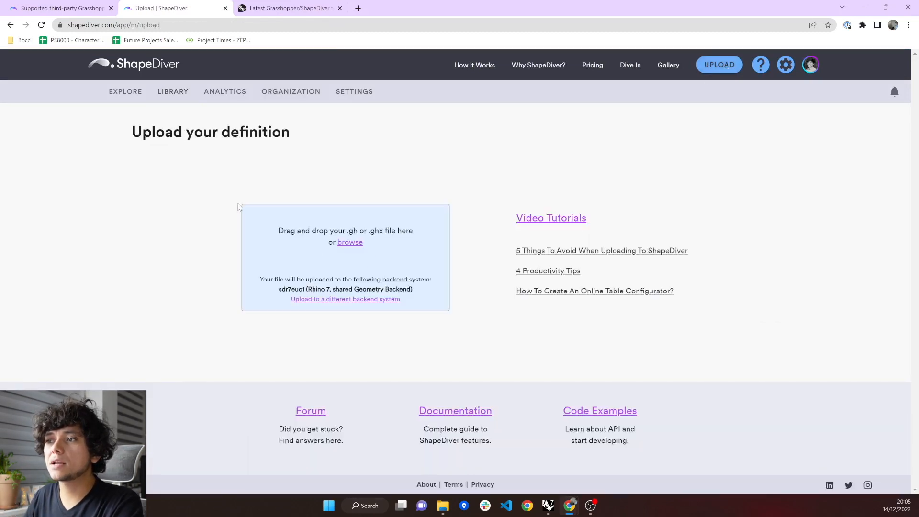
pyautogui.moveTo(334, 251)
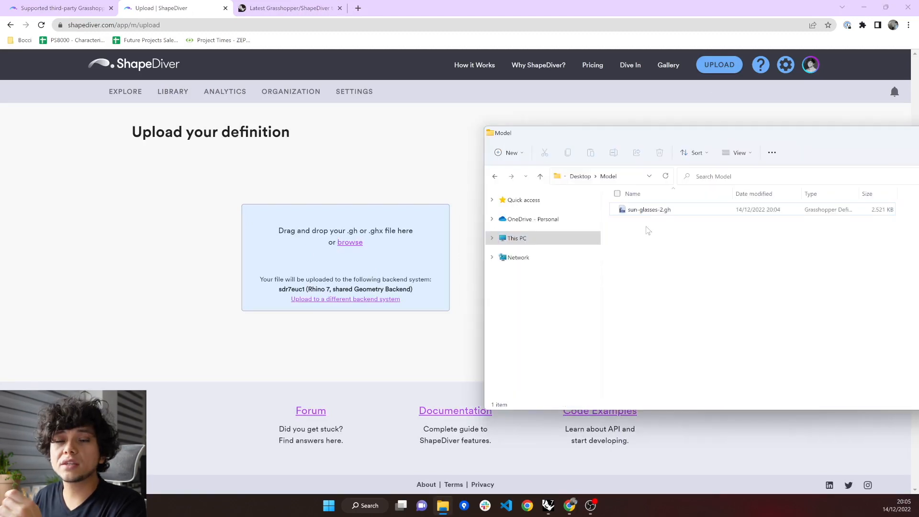
pyautogui.click(648, 209)
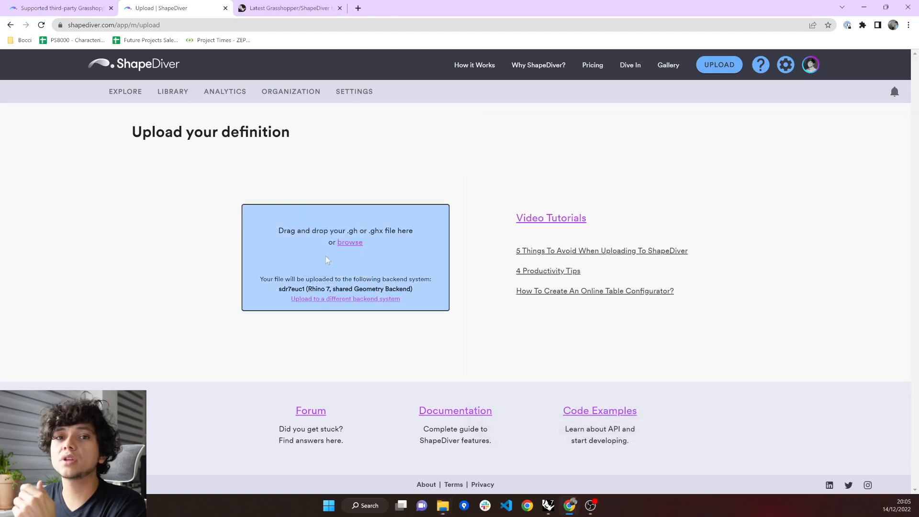
pyautogui.click(349, 243)
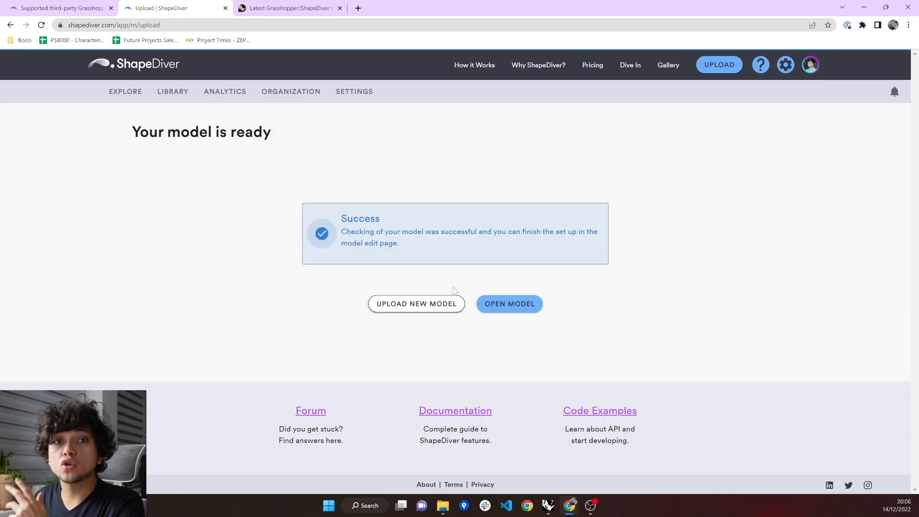
pyautogui.moveTo(531, 309)
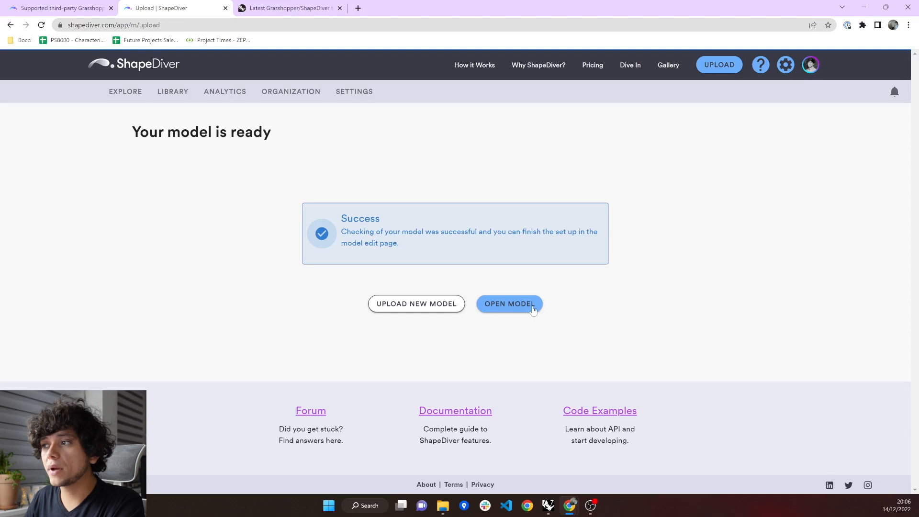
# Open the uploaded sun-glasses-2 model's edit page, then switch to the ShapeDiver forum.
pyautogui.click(508, 303)
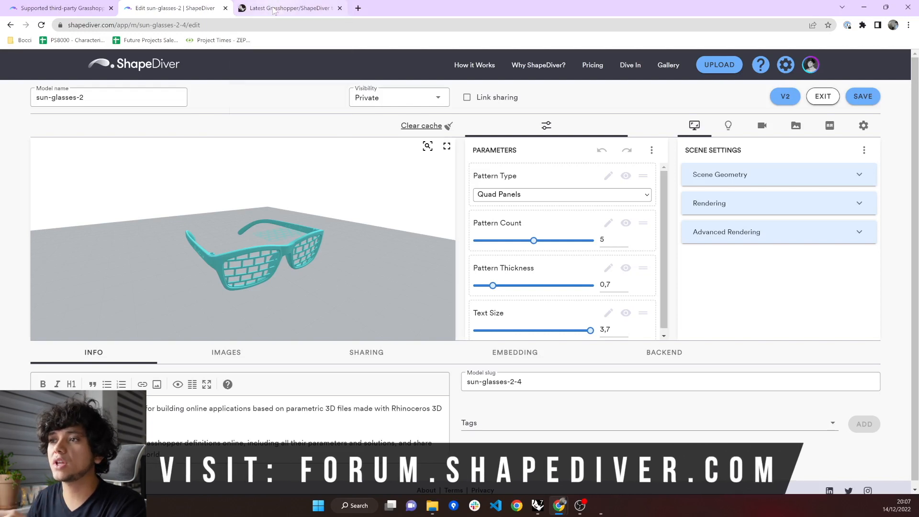
pyautogui.click(287, 8)
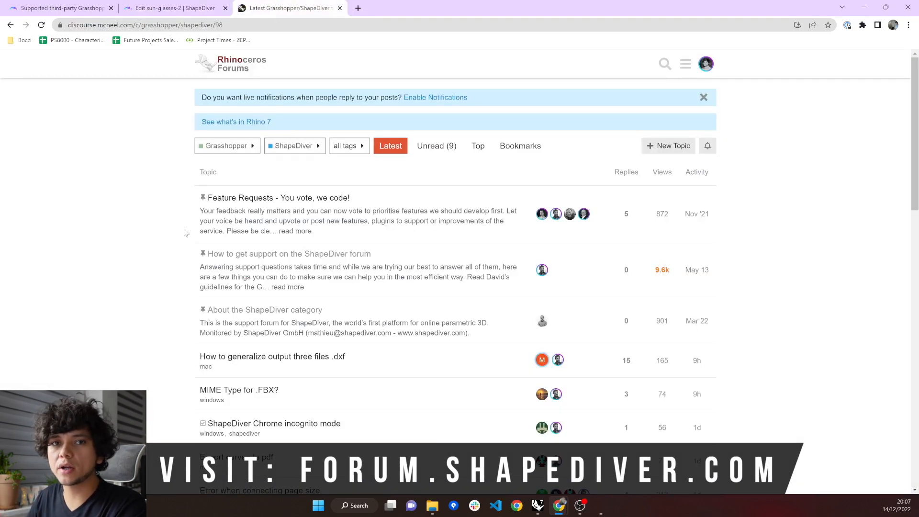